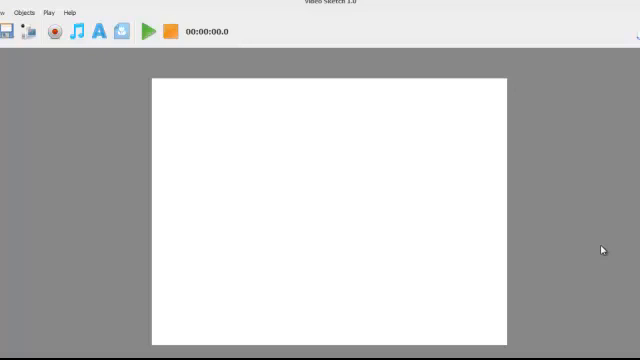
mouse_move(248, 152)
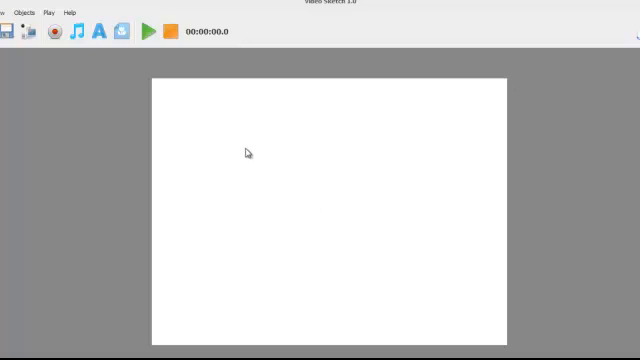
mouse_move(336, 184)
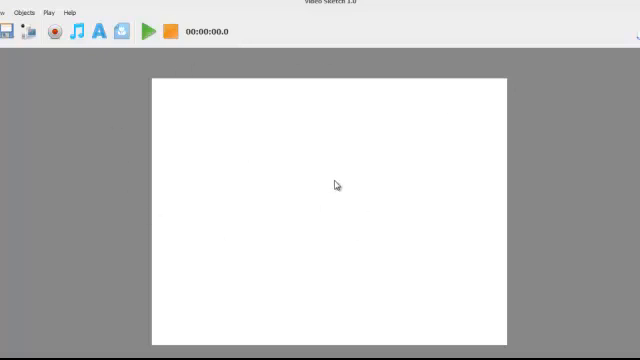
mouse_move(148, 116)
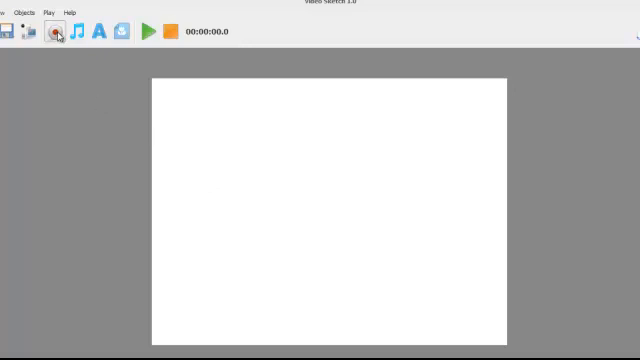
- Check the voice recorder and audition a background music track, then close the audio options
left_click(56, 32)
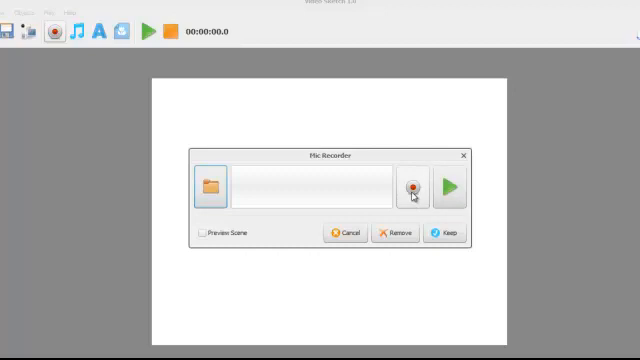
mouse_move(444, 206)
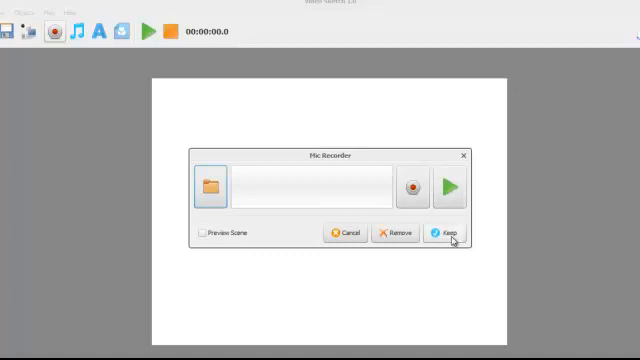
left_click(446, 232)
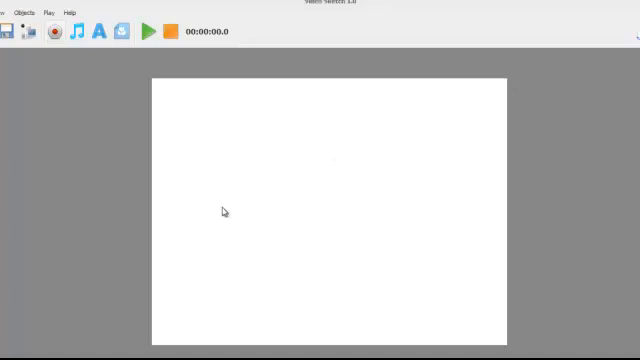
mouse_move(290, 236)
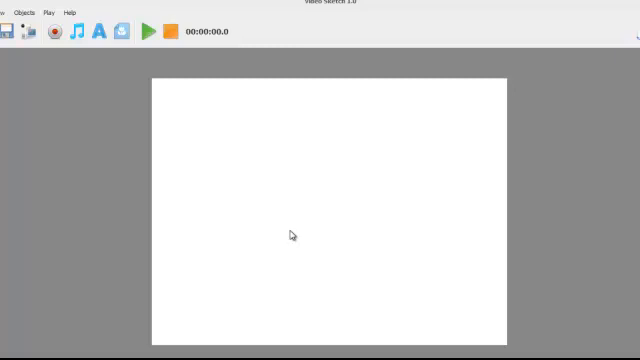
mouse_move(82, 56)
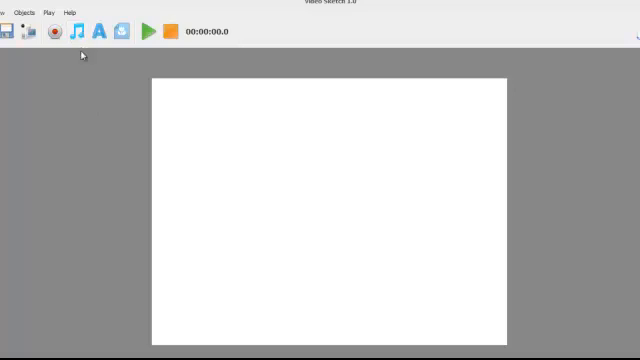
mouse_move(102, 62)
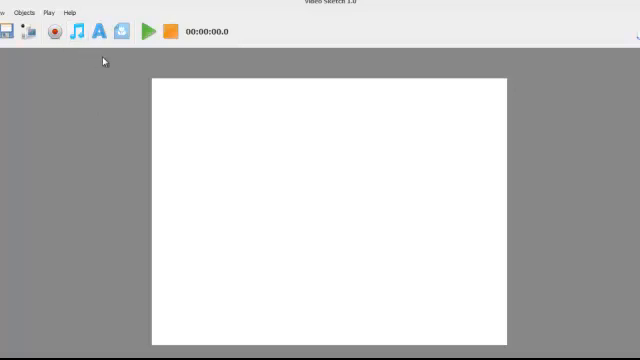
mouse_move(78, 48)
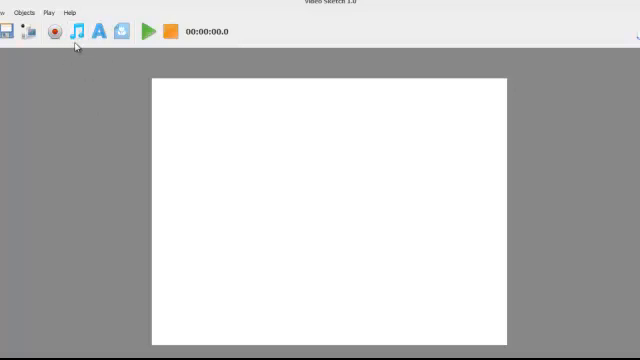
left_click(88, 32)
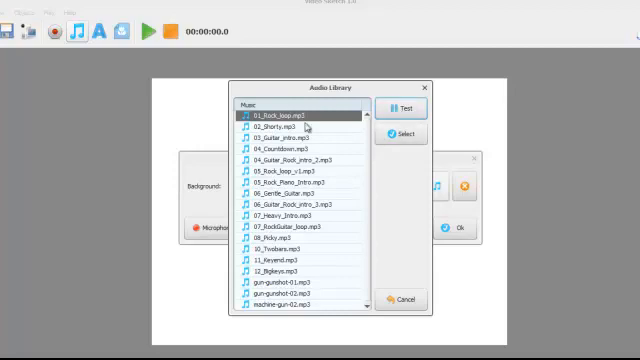
mouse_move(280, 156)
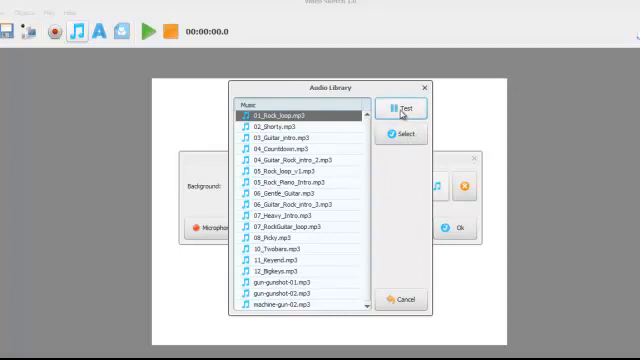
left_click(398, 108)
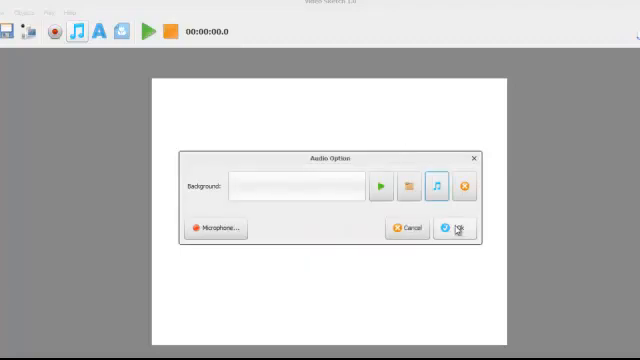
left_click(458, 228)
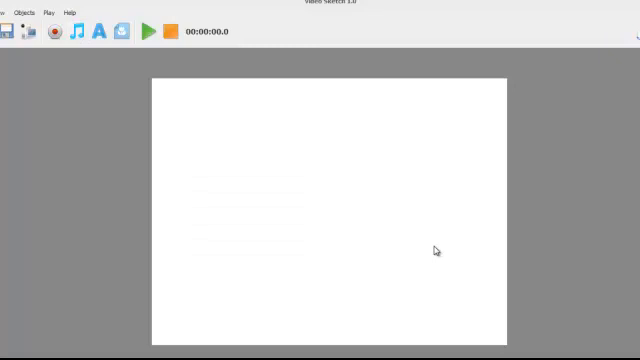
mouse_move(216, 154)
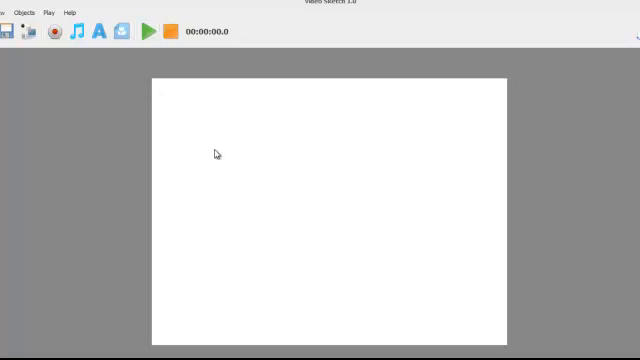
mouse_move(240, 140)
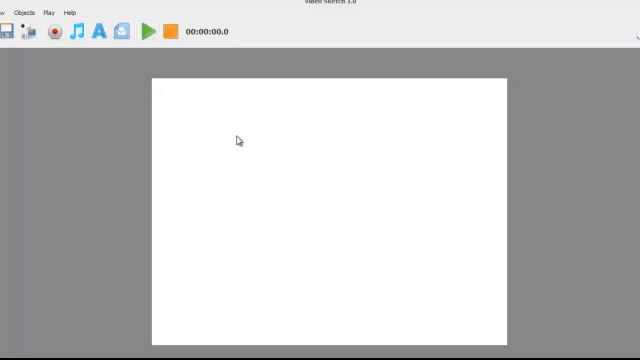
- Import the 'My Home' picture via Objects > Picture and preview its sketch drawing
left_click(44, 12)
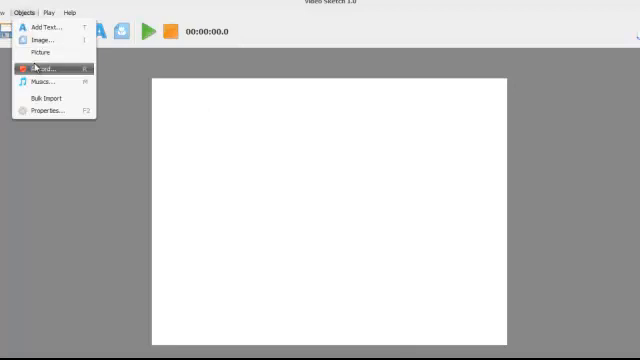
left_click(42, 54)
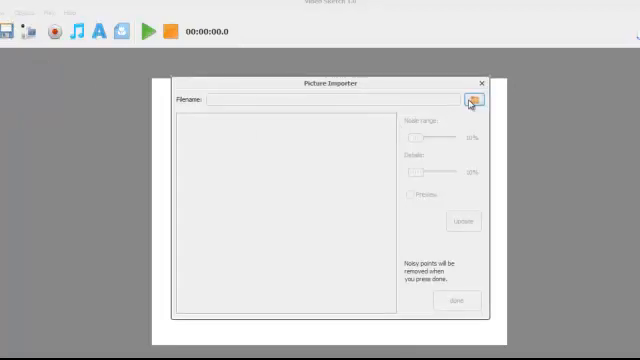
left_click(480, 100)
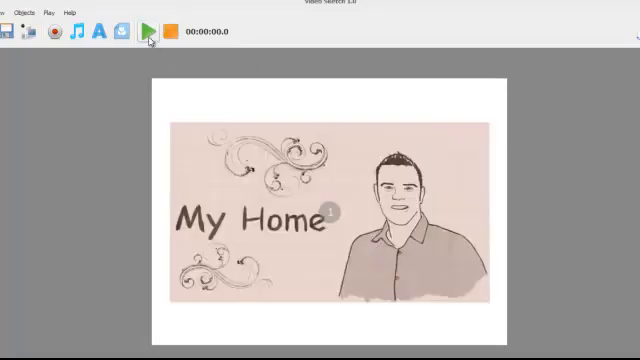
left_click(148, 32)
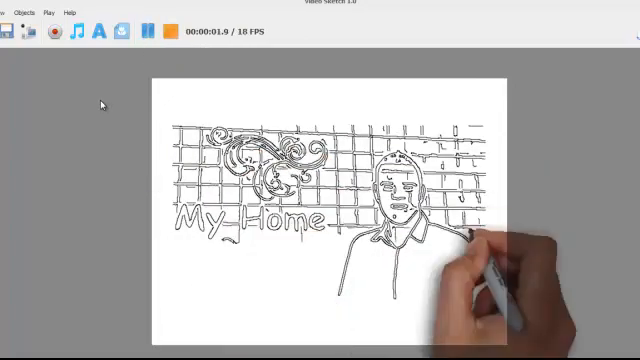
left_click(150, 32)
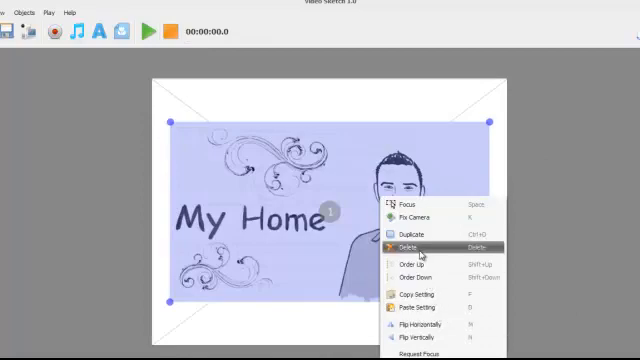
- Remove the picture and add the Facebook icon from the library's socialmedia category
left_click(406, 246)
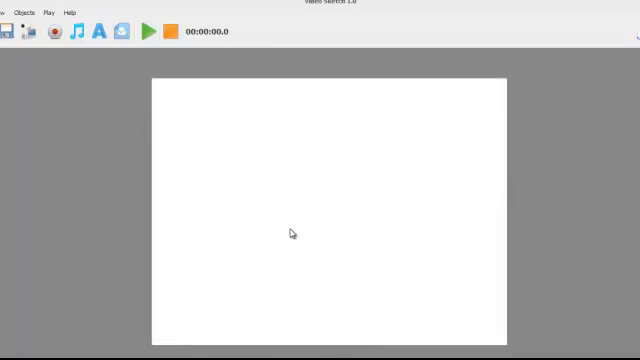
mouse_move(258, 198)
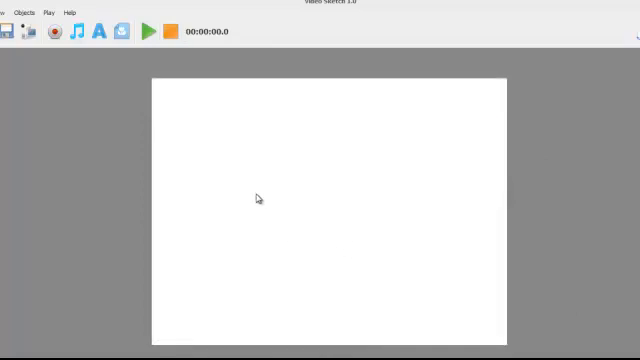
mouse_move(136, 66)
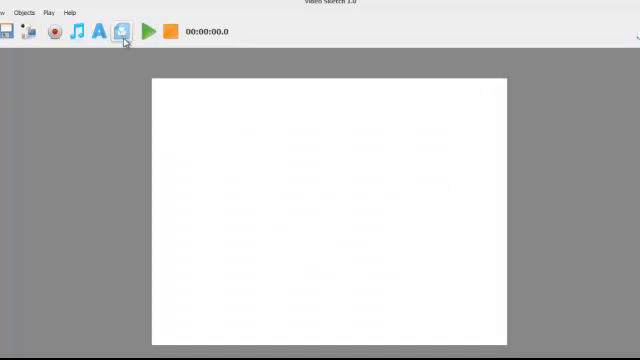
left_click(124, 32)
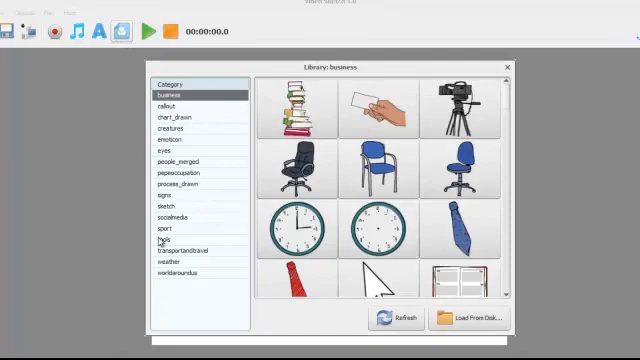
left_click(170, 218)
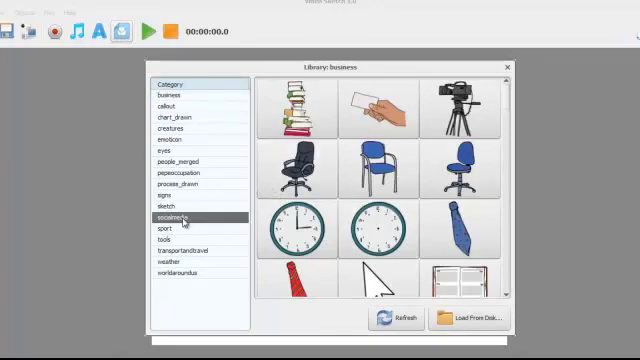
left_click(170, 216)
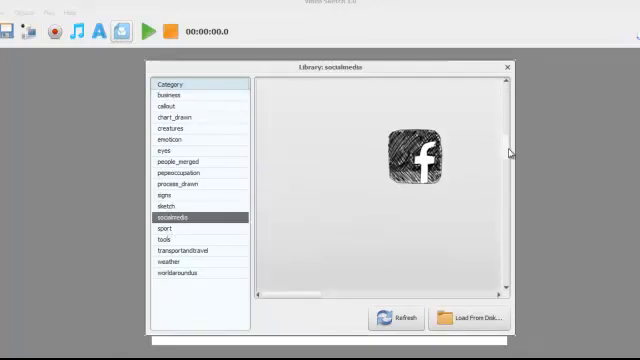
left_click(508, 64)
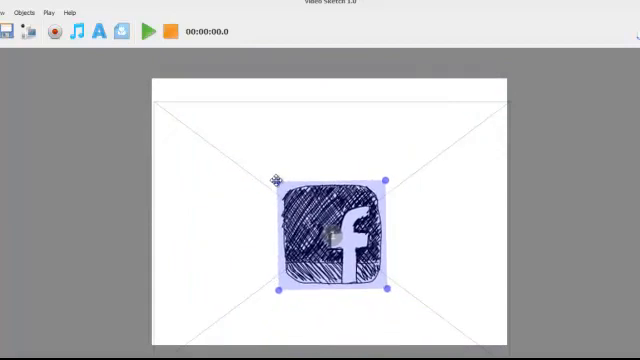
- Move the Facebook icon to the top centre, pin the camera on it and preview the animation
left_click_drag(336, 236, 336, 144)
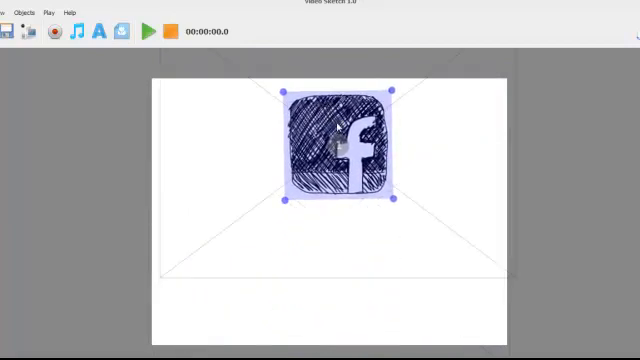
right_click(340, 130)
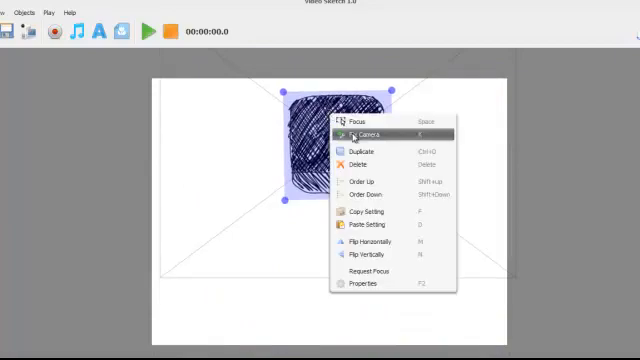
left_click(364, 132)
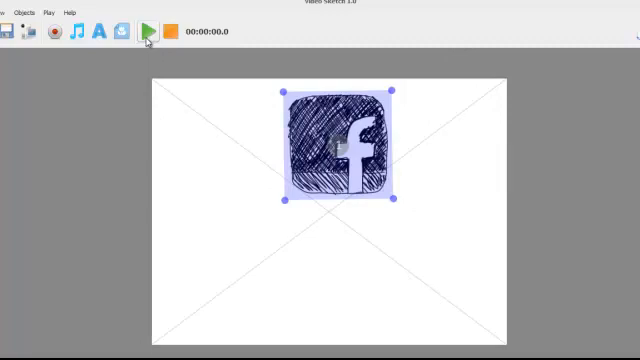
left_click(148, 32)
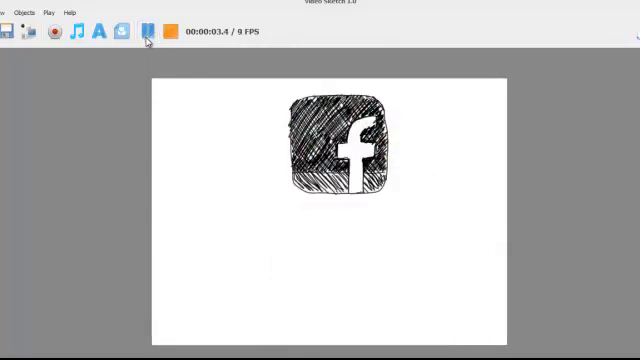
left_click(148, 32)
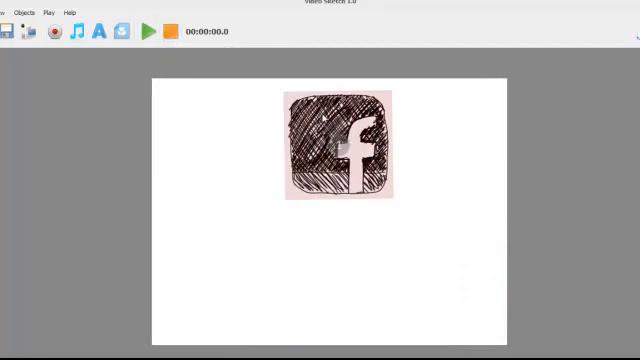
- Adjust the Facebook icon's drawing-effect duration in Effects Options and preview the sketch
right_click(340, 150)
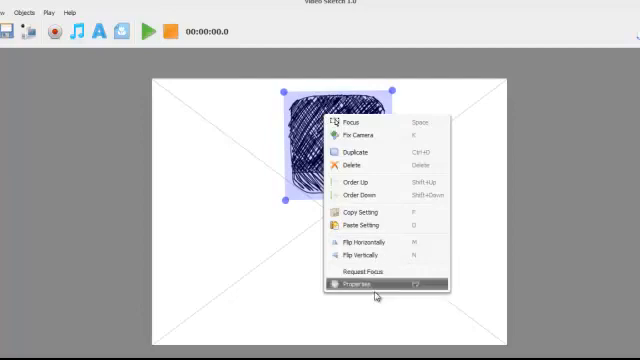
left_click(352, 288)
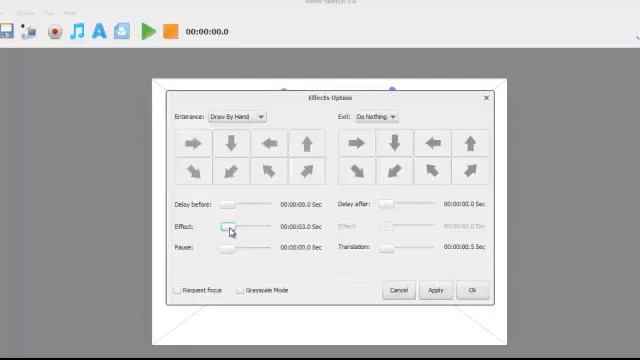
left_click_drag(232, 228, 230, 228)
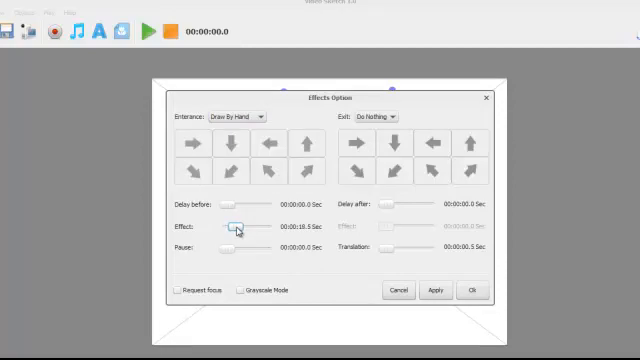
left_click_drag(236, 228, 232, 228)
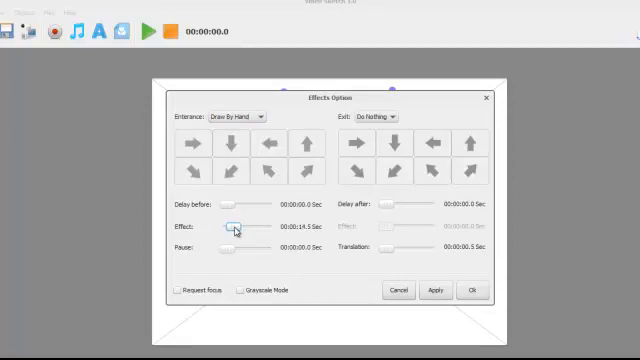
left_click(470, 292)
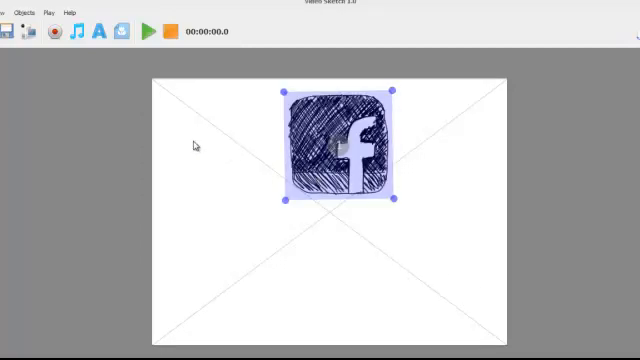
mouse_move(156, 64)
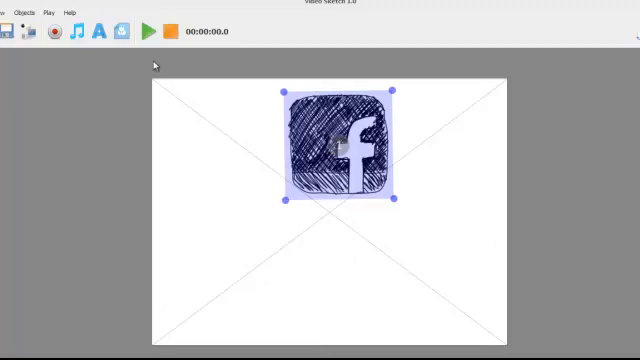
left_click(148, 32)
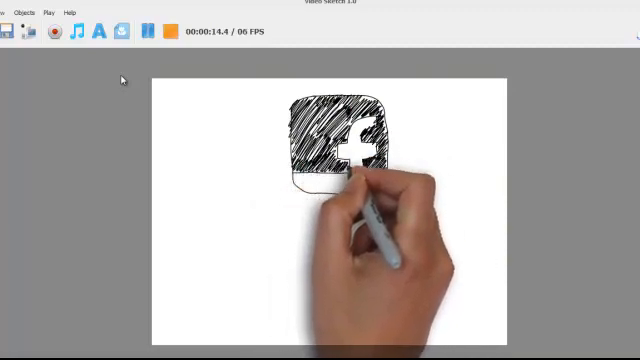
left_click(146, 32)
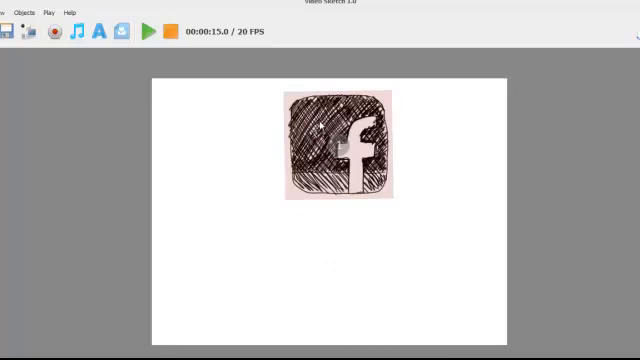
- Change the Facebook icon's effect timing slider again and confirm with OK
right_click(340, 144)
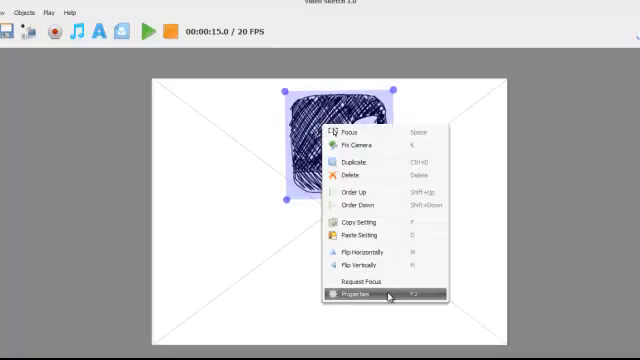
left_click(360, 296)
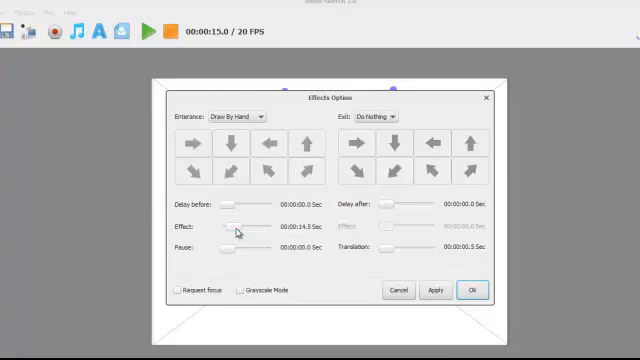
left_click_drag(240, 228, 224, 228)
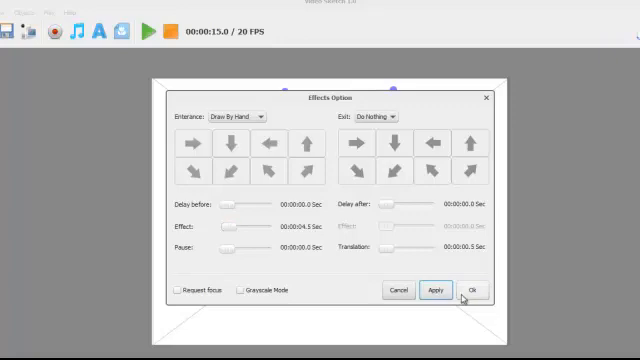
left_click(474, 290)
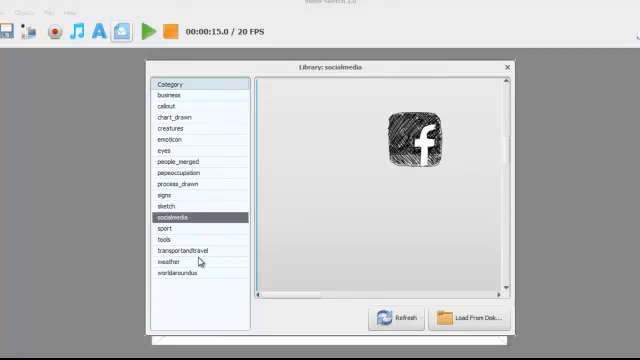
- Add the British flag from the transportandtravel category to the canvas
left_click(176, 272)
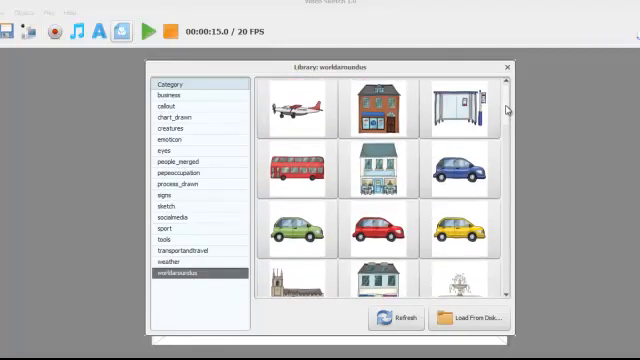
left_click(176, 264)
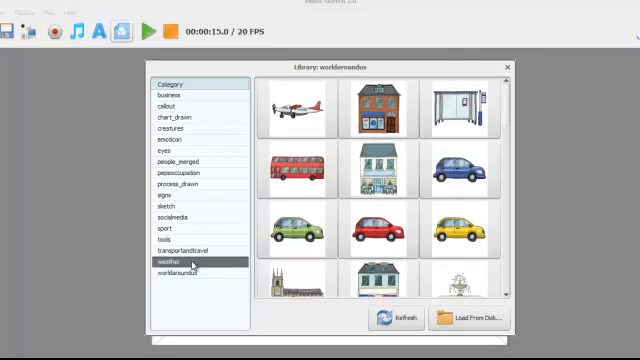
left_click(184, 248)
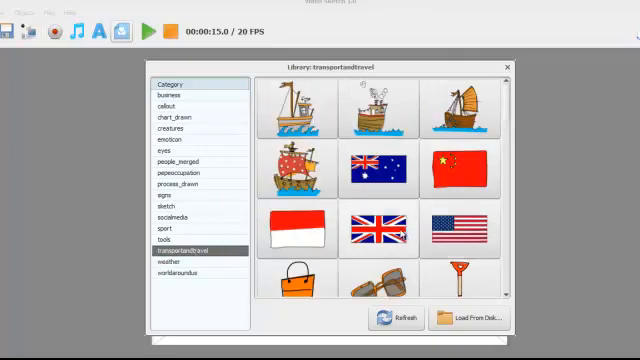
double_click(380, 230)
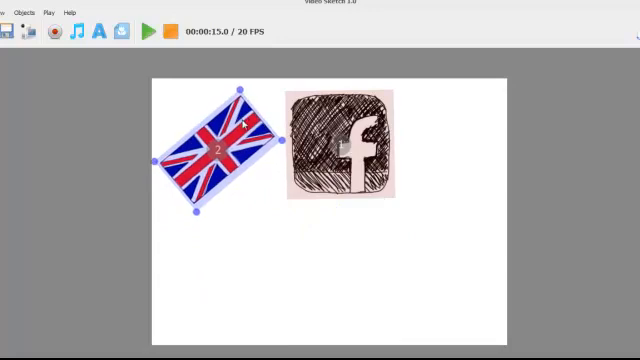
mouse_move(108, 56)
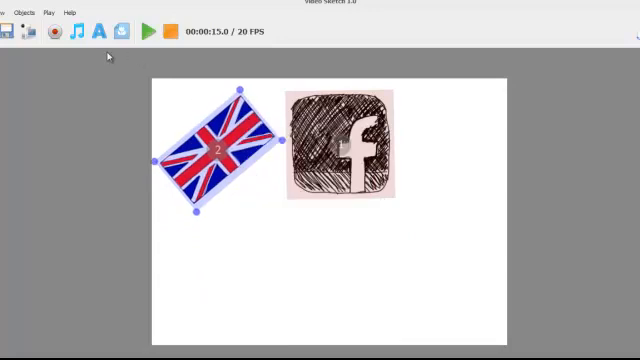
mouse_move(456, 240)
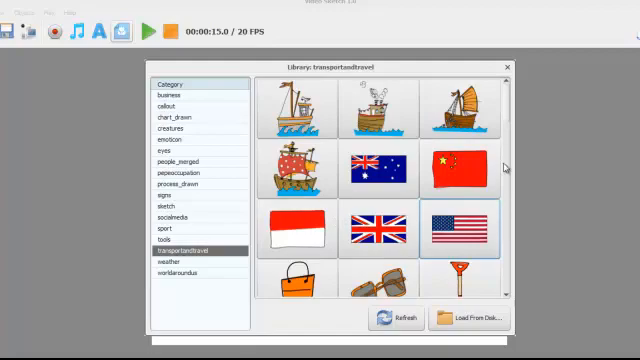
- Reopen the library on the transport and travel pictures
scroll("down", 3)
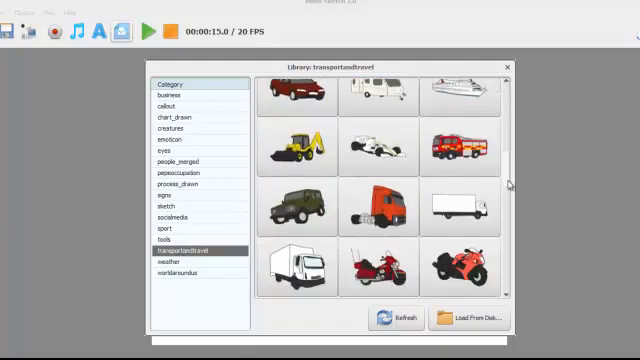
scroll("down", 3)
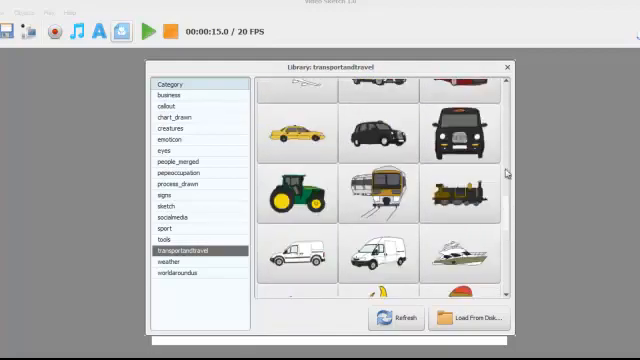
left_click(168, 104)
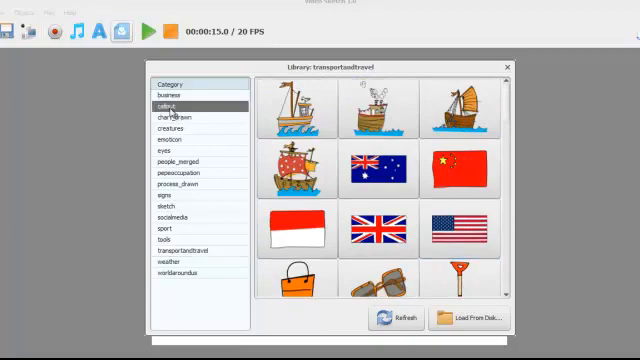
- Insert a speech-bubble callout from the callout category and enlarge it at the lower right
left_click(164, 104)
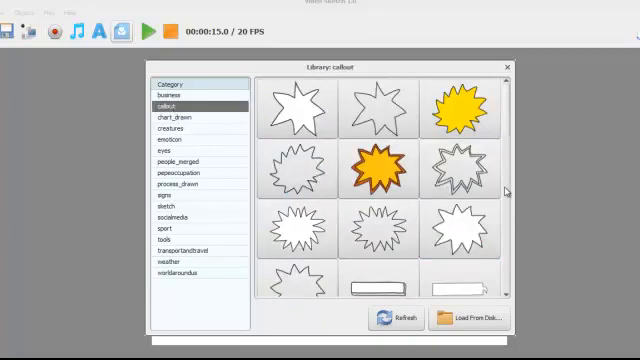
scroll("down", 3)
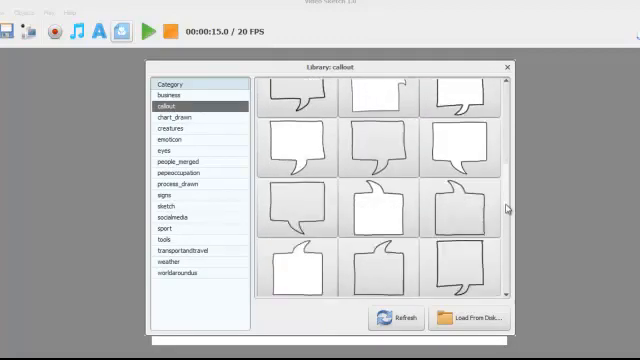
scroll("down", 3)
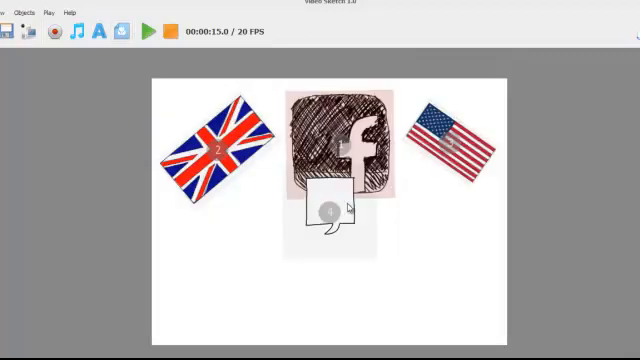
left_click_drag(332, 208, 368, 276)
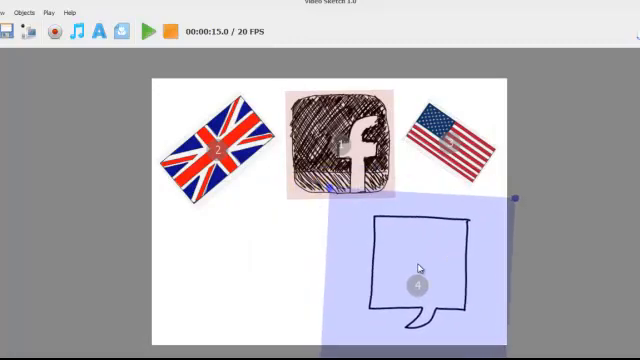
mouse_move(170, 60)
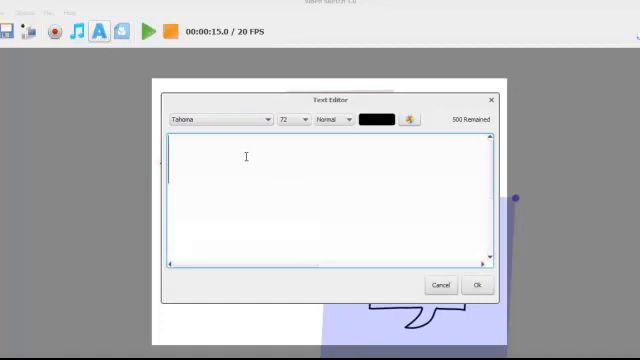
- Create a 'Need more room Paul' text object with a smaller font and place it on the canvas
type("Need more")
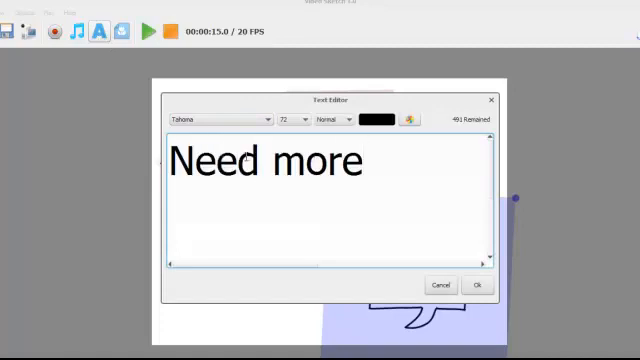
type("room")
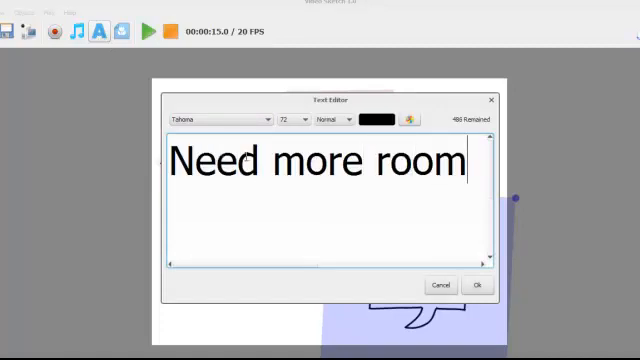
type("Paul")
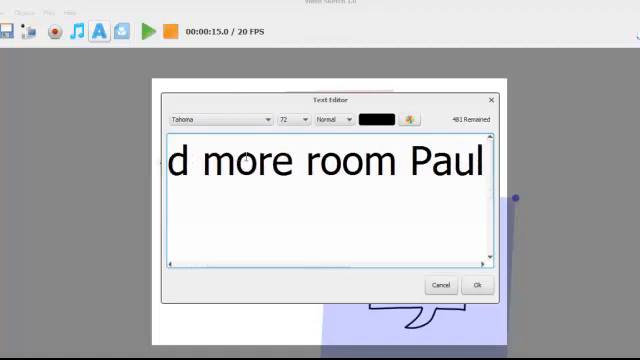
left_click(304, 120)
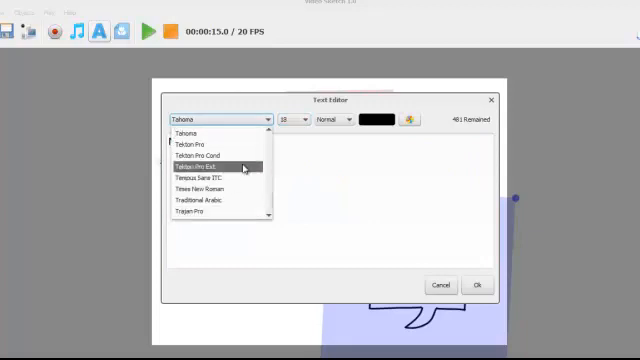
scroll("up", 3)
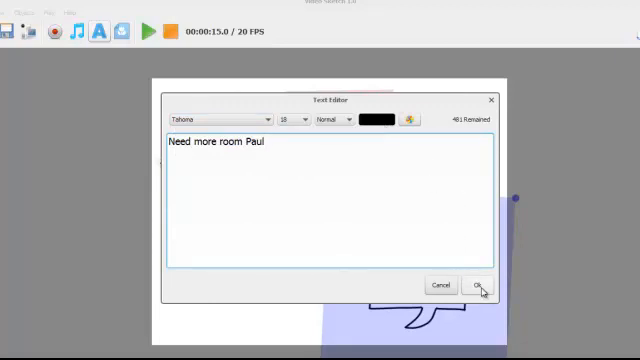
left_click(480, 284)
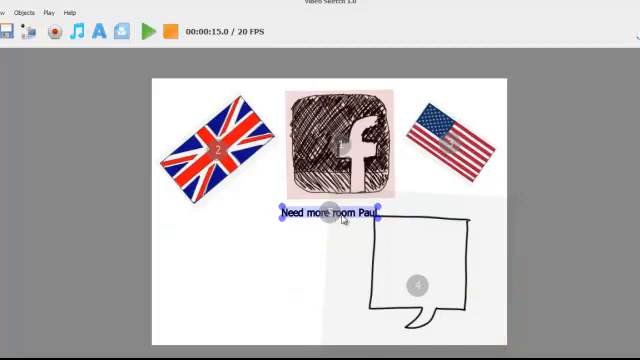
- Move the 'Need more room Paul' text into the speech bubble and preview the drawing
left_click_drag(330, 212, 424, 240)
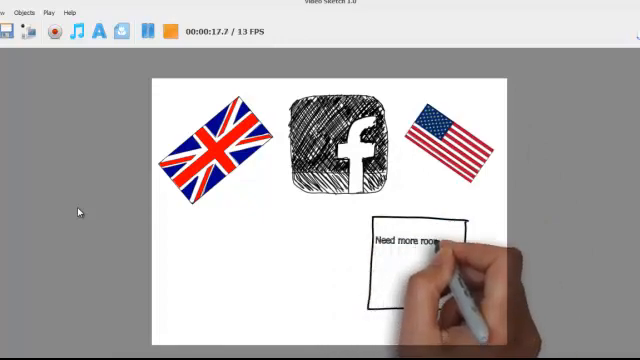
left_click(146, 32)
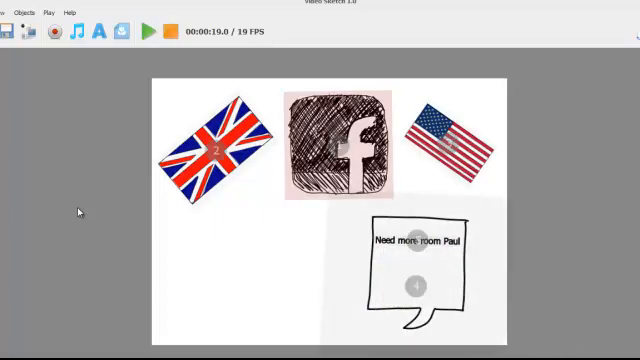
mouse_move(180, 252)
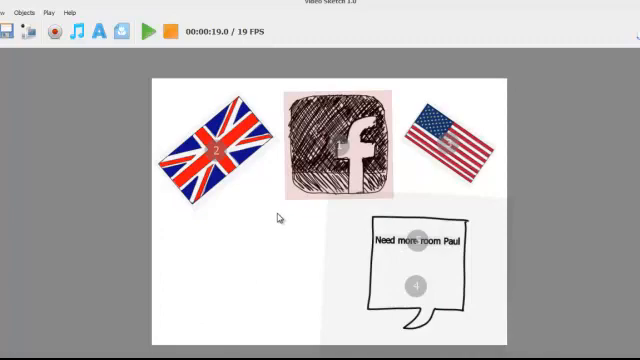
mouse_move(244, 148)
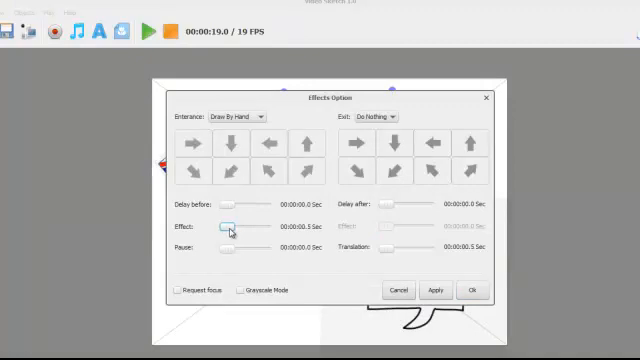
- Adjust and apply draw-by-hand effect timing for the US flag and another canvas object
left_click_drag(228, 228, 256, 228)
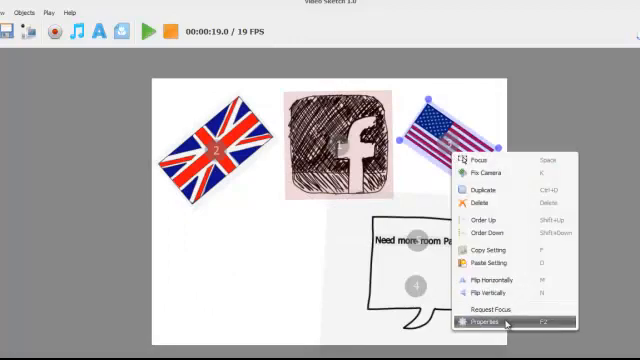
left_click(480, 324)
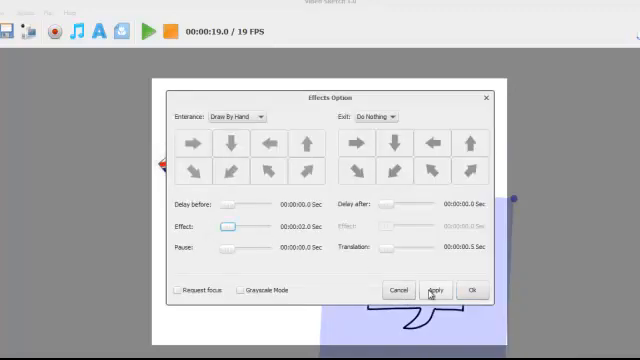
left_click(434, 290)
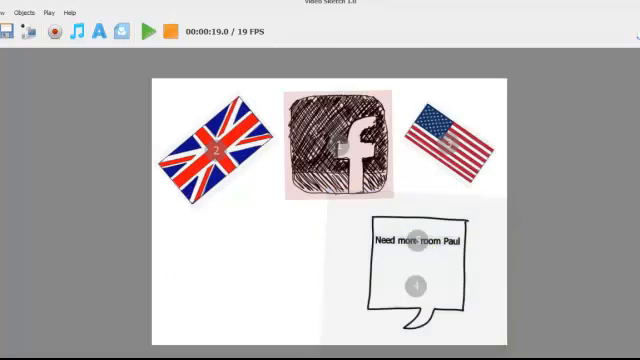
right_click(416, 238)
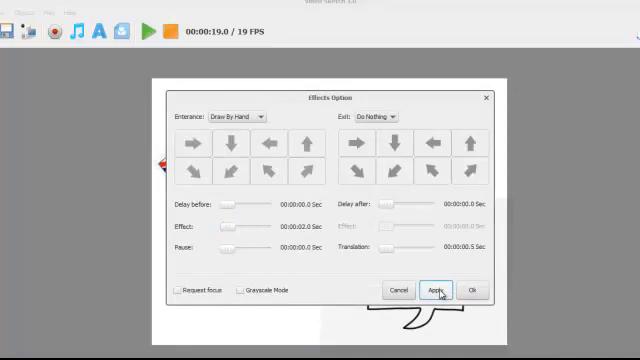
left_click(434, 290)
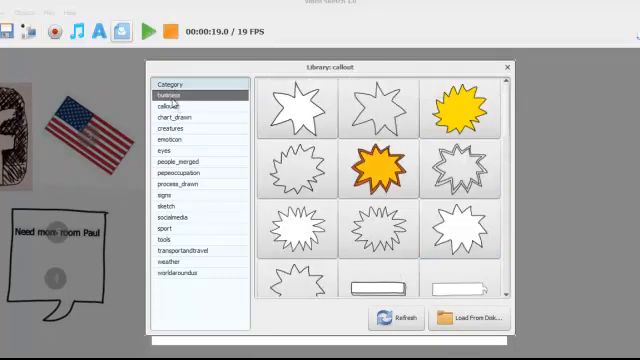
- Add the hand-with-card image from the Library and put the text 'Limited Copies' on the card
left_click(170, 96)
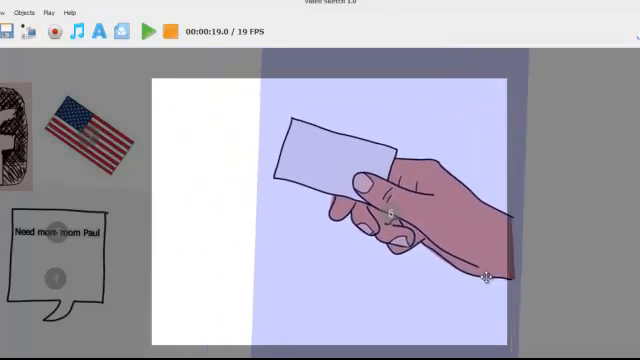
right_click(390, 210)
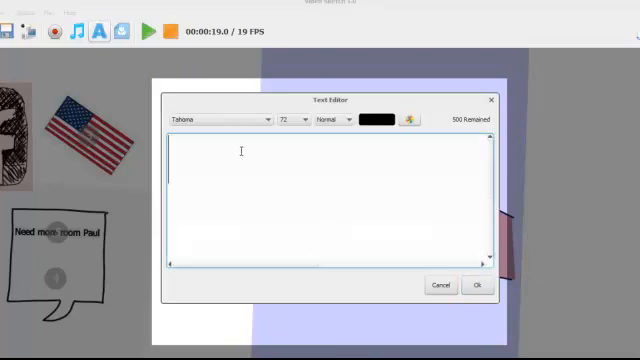
type("Limited")
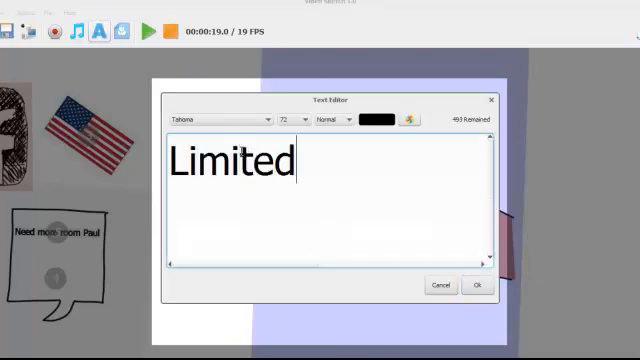
type("Copies")
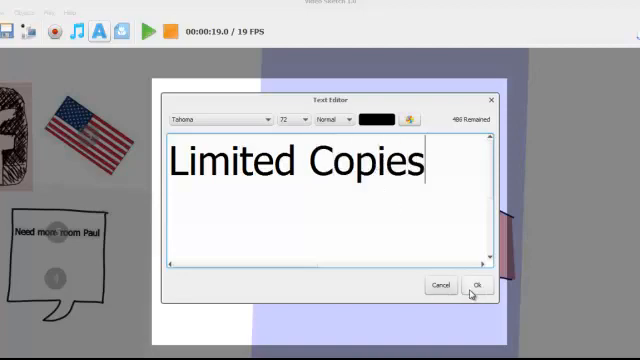
left_click(476, 288)
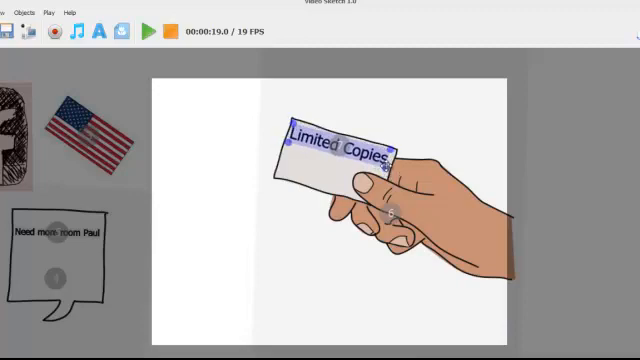
- Bring up the context options for the hand image to adjust its ordering
right_click(376, 160)
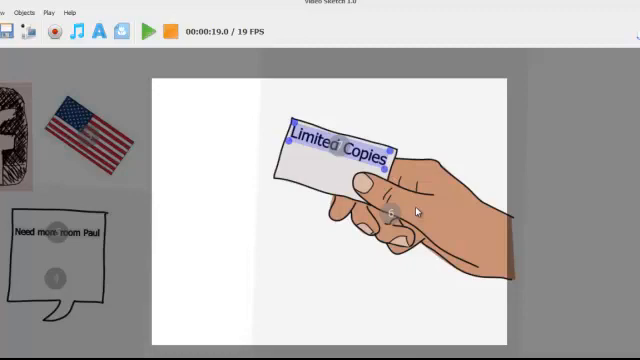
right_click(400, 210)
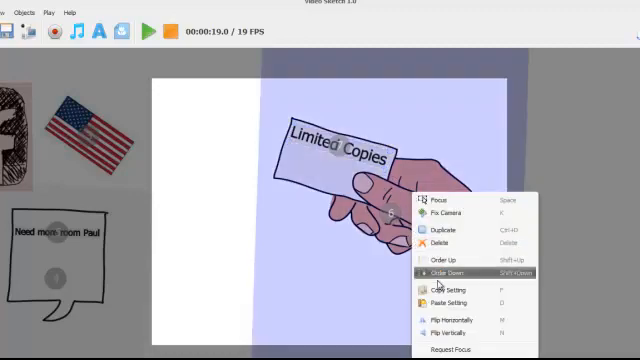
mouse_move(460, 348)
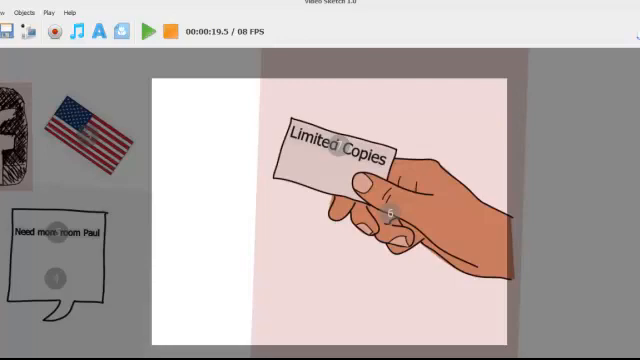
mouse_move(500, 88)
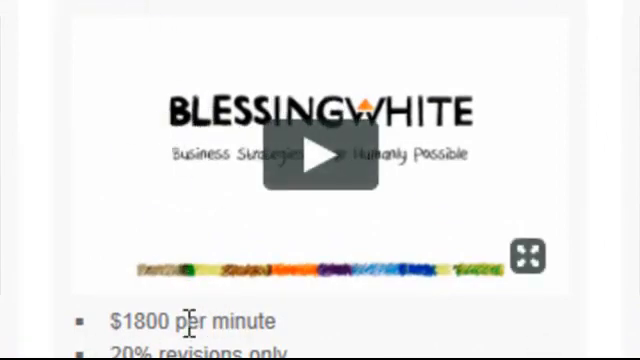
- Play the BlessingWhite sample whiteboard video on the pricing page
left_click(320, 160)
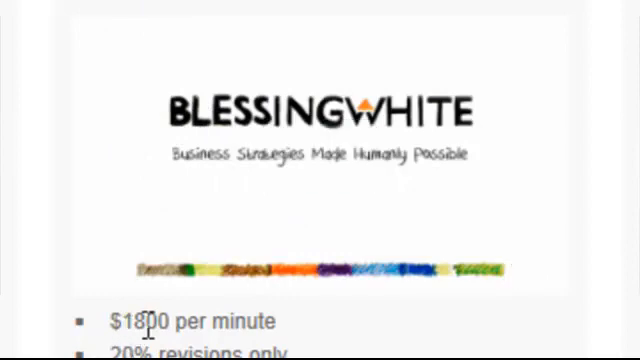
mouse_move(240, 350)
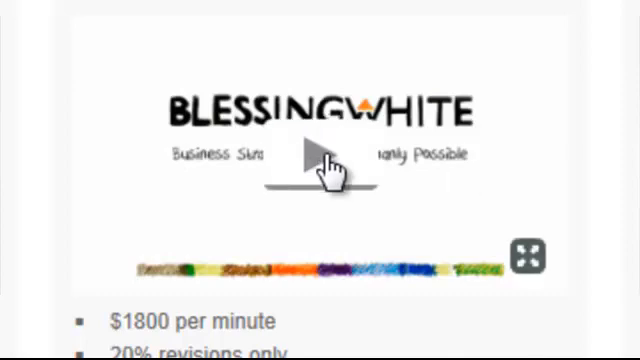
left_click(320, 156)
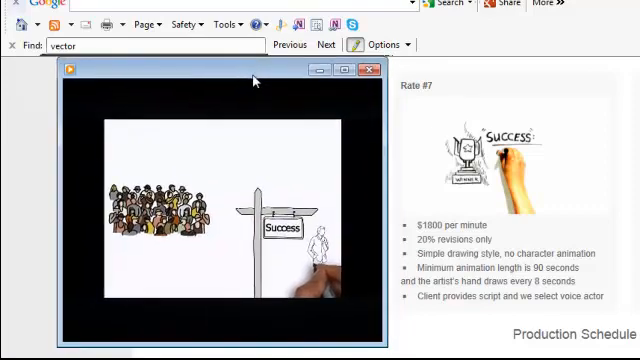
mouse_move(266, 88)
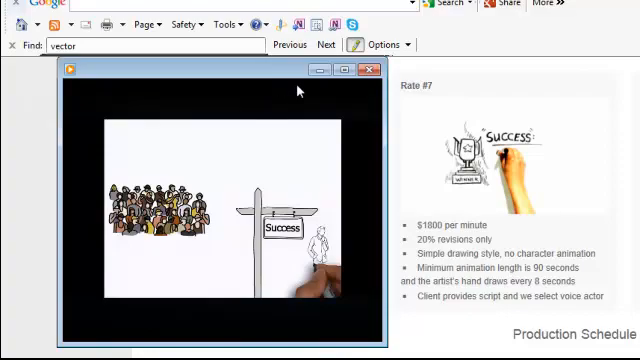
- Close the sample window and upload the whiteboardcopy video from the desktop uploader
left_click(372, 68)
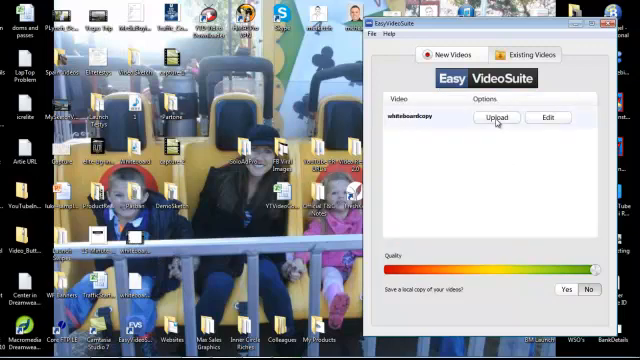
left_click(490, 118)
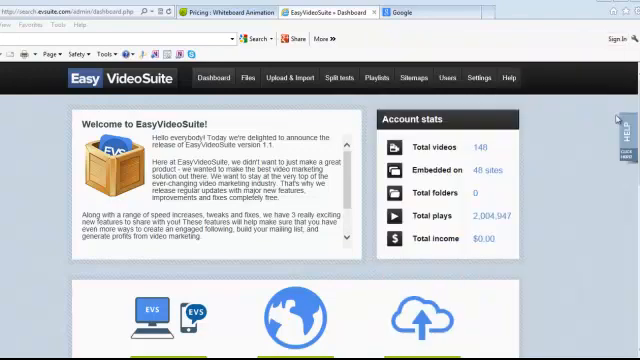
mouse_move(356, 90)
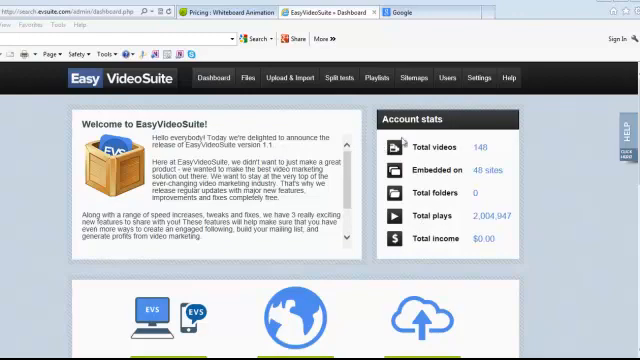
mouse_move(470, 238)
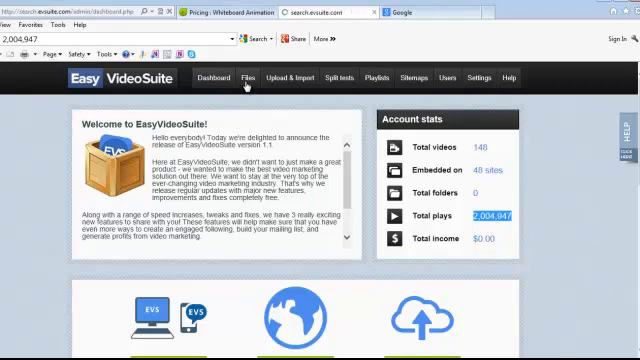
- From the Files list, start building the player for the uploaded whiteboardcopy video
left_click(248, 78)
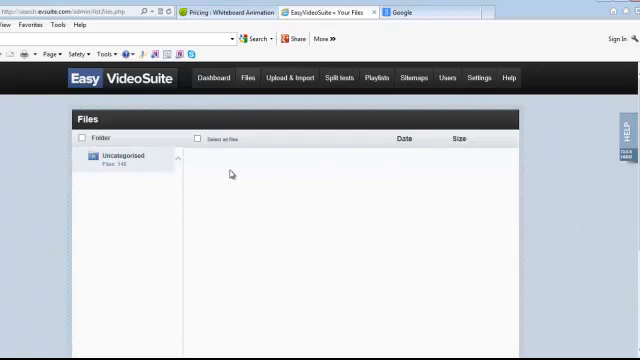
mouse_move(244, 182)
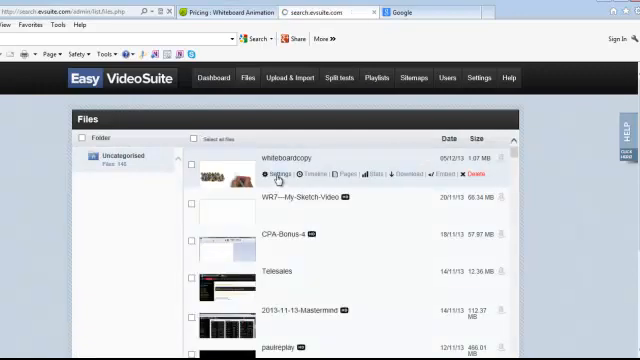
left_click(270, 176)
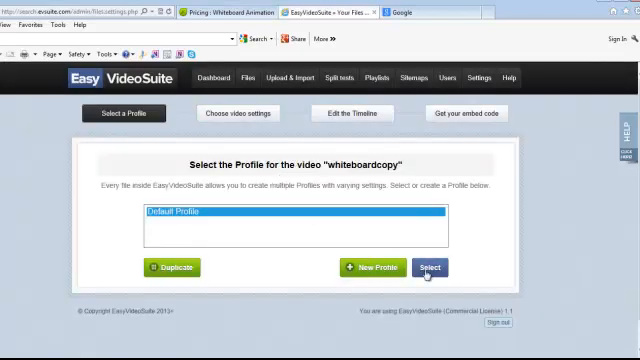
- Use the Default Profile for whiteboardcopy and go through Video settings to the player style choices
left_click(428, 268)
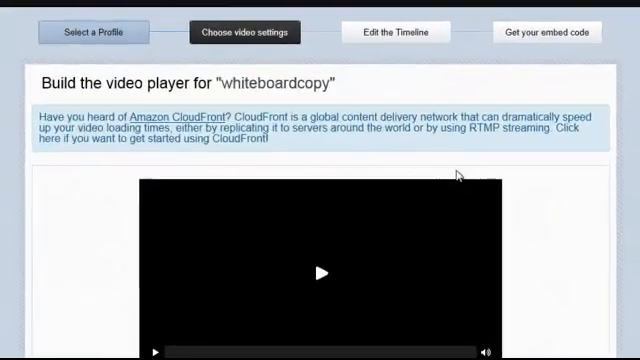
scroll("down", 3)
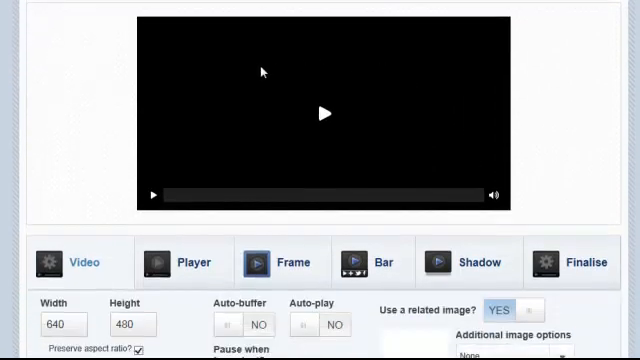
scroll("down", 3)
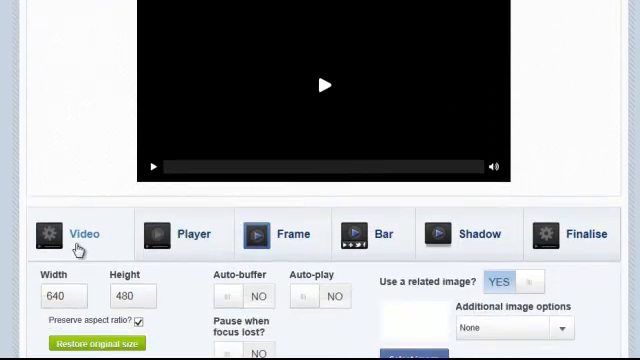
scroll("down", 3)
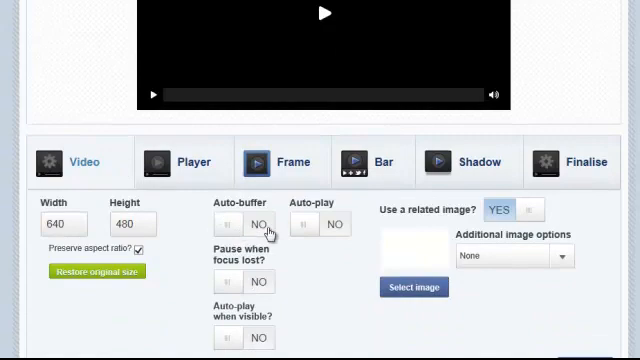
left_click(308, 222)
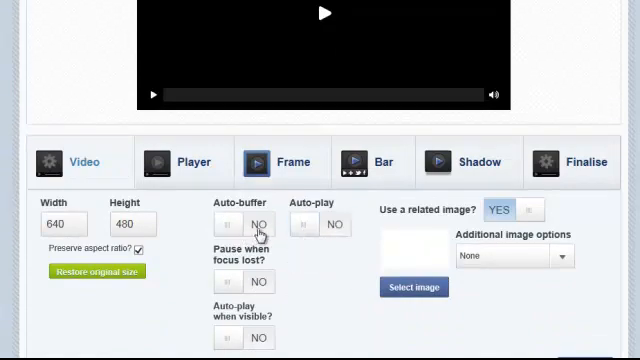
left_click(232, 224)
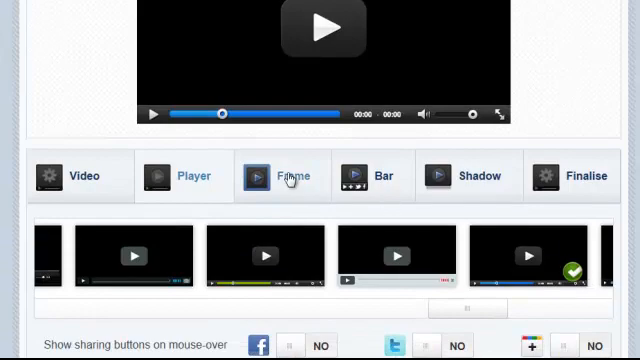
- Give the player a device frame and save it without adding timeline events
left_click(292, 176)
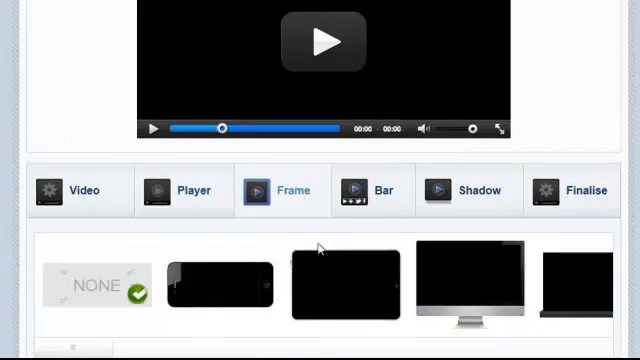
left_click(222, 284)
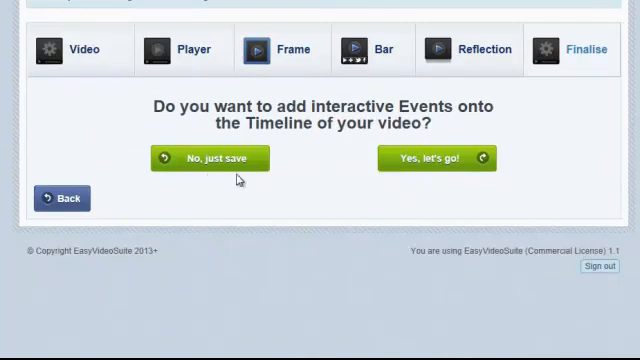
left_click(212, 158)
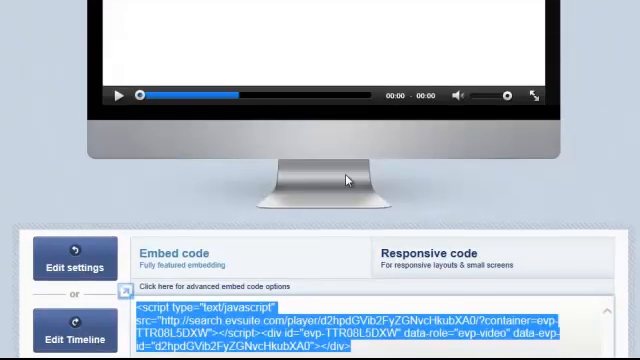
- Select the whiteboardcopy share URL beneath the embed code for copying
scroll("down", 3)
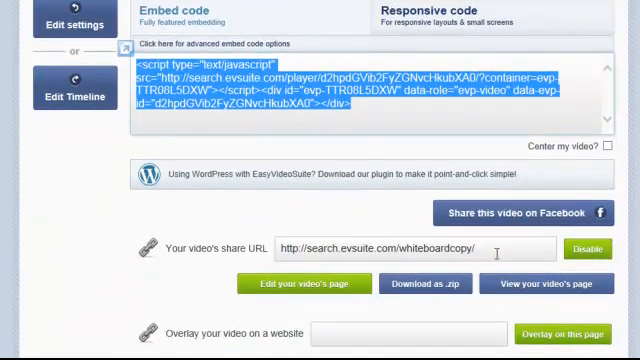
triple_click(412, 248)
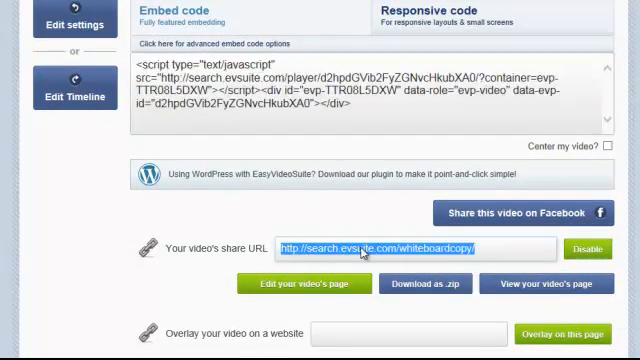
mouse_move(490, 252)
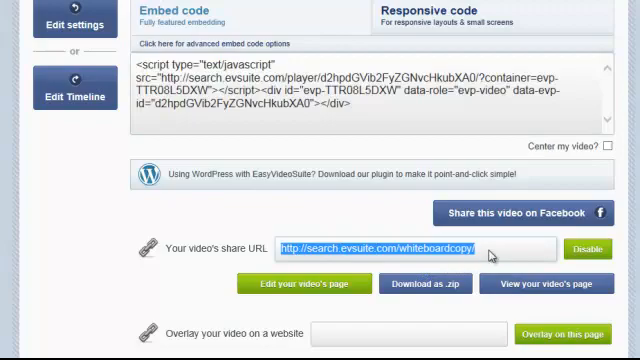